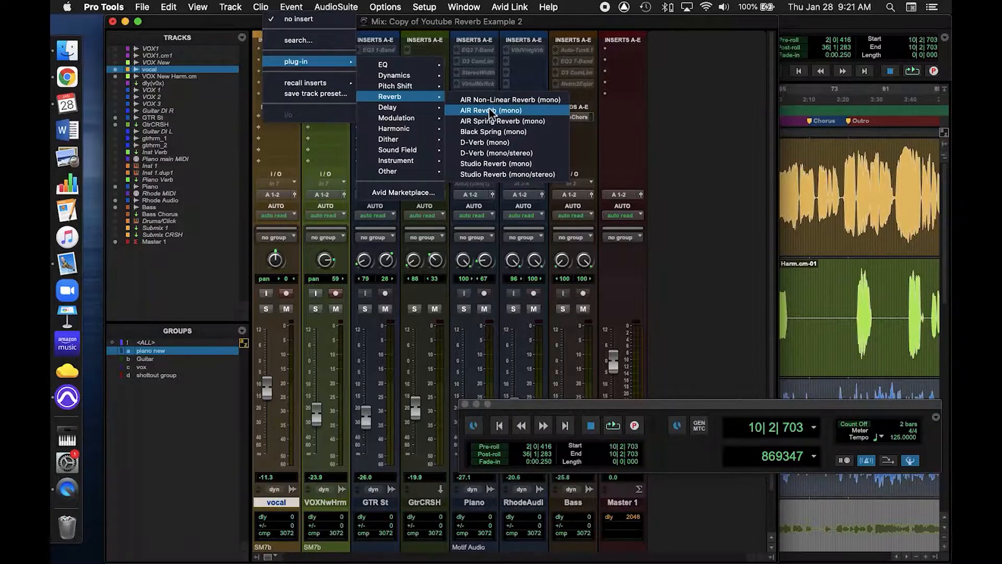
Step: Browse the vocal track's plug-in list and close it without adding a reverb
click(490, 110)
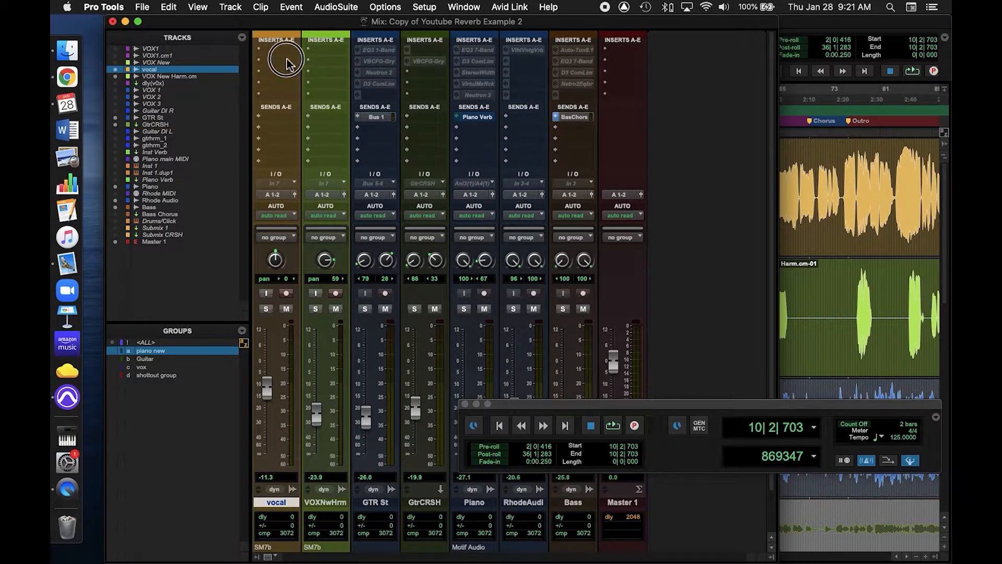
click(275, 50)
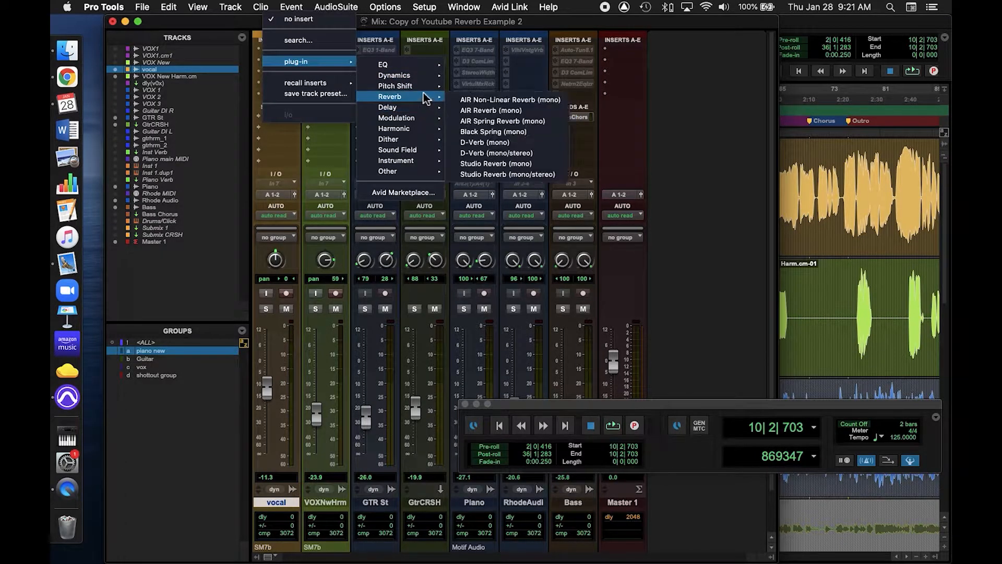
mouse_move(497, 153)
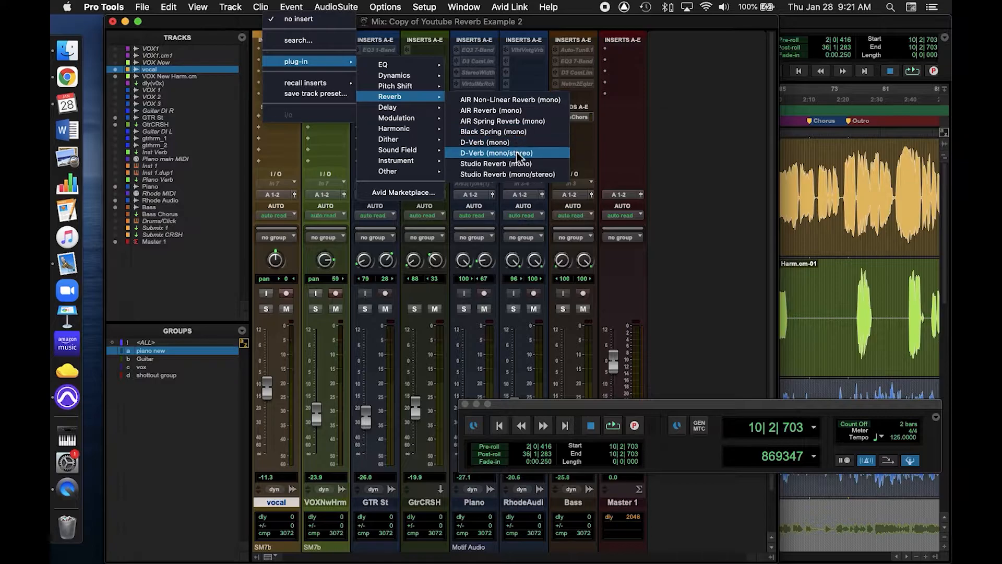
click(497, 153)
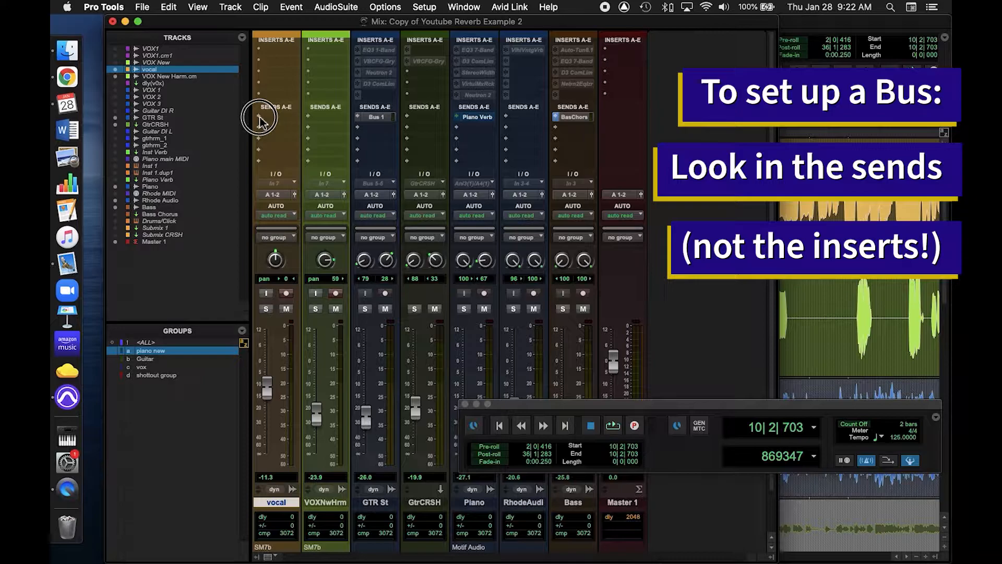
Step: Assign the vocal track's Send A to the Verb 1-2 (Stereo) bus
click(271, 117)
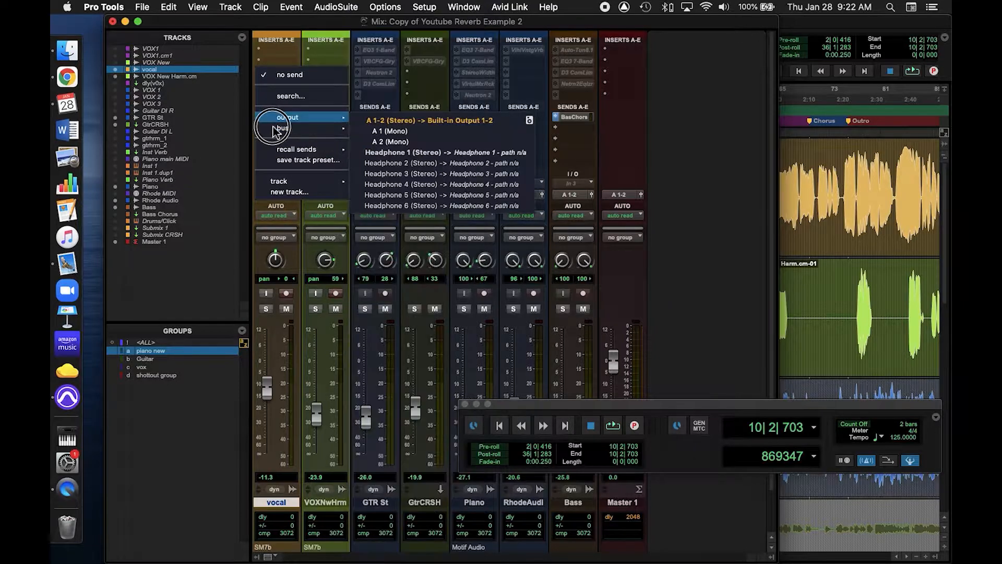
click(282, 128)
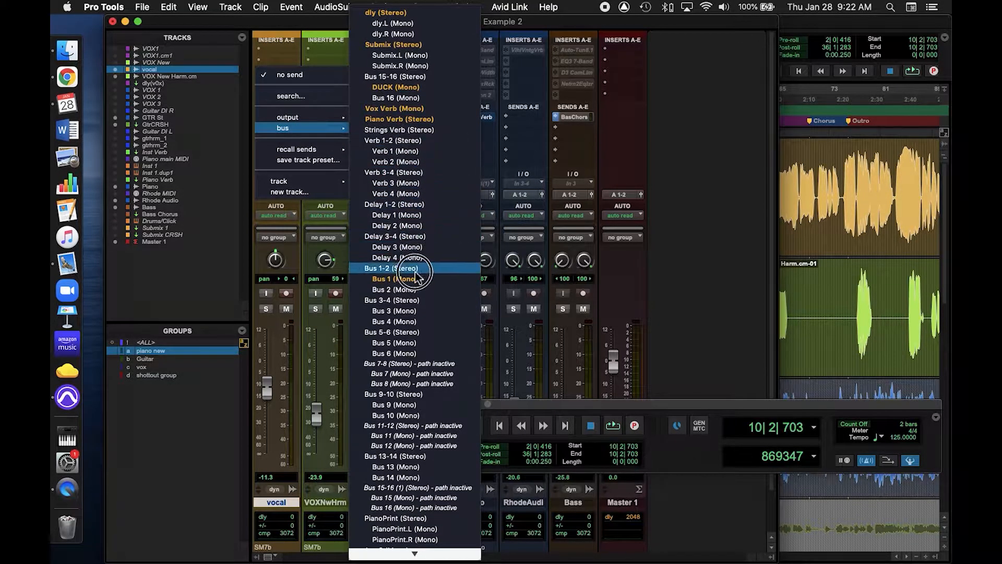
mouse_move(409, 140)
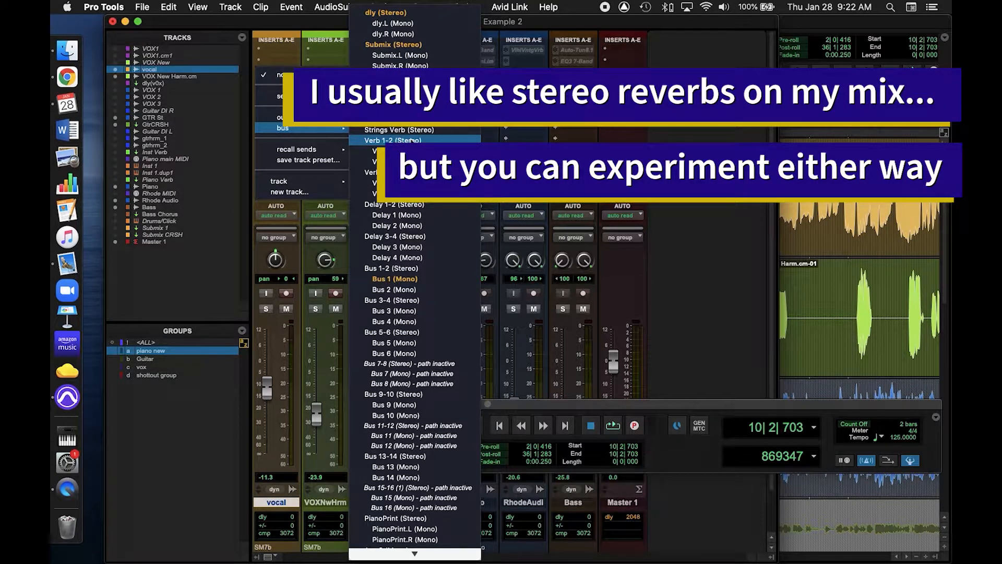
click(395, 140)
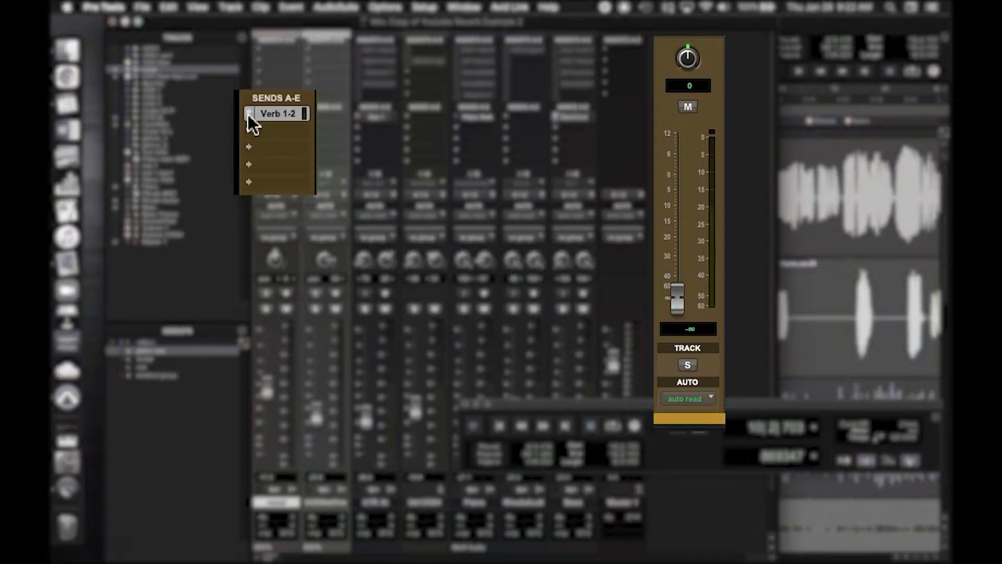
Step: Reset the vocal's Verb 1-2 send level to 0 dB and enable FMP pan following
click(248, 114)
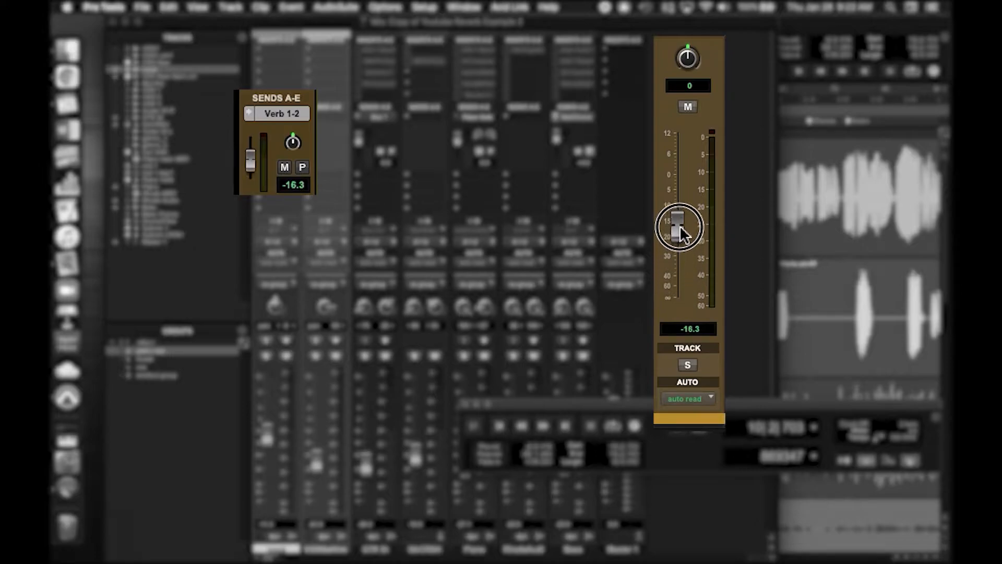
click(678, 227)
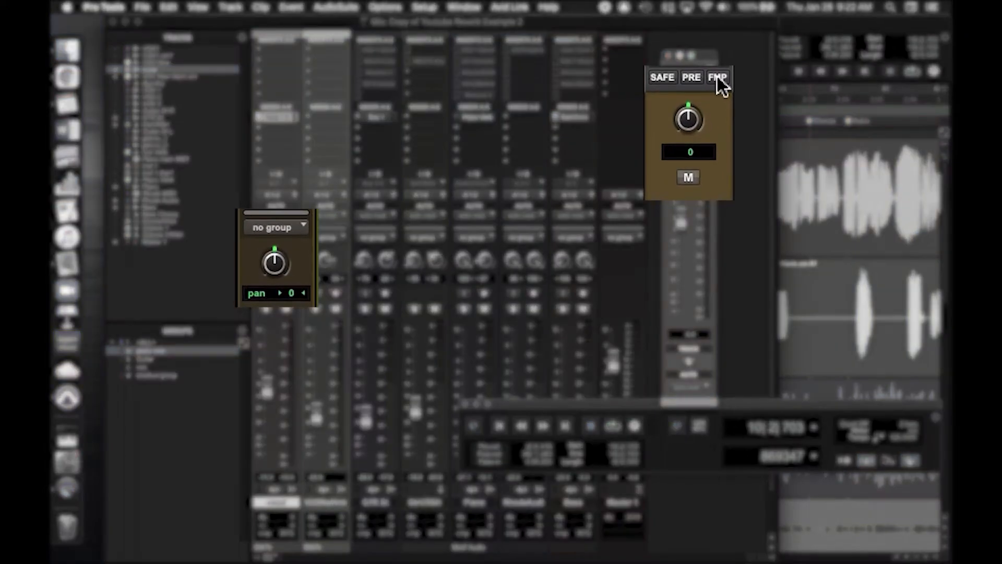
click(717, 76)
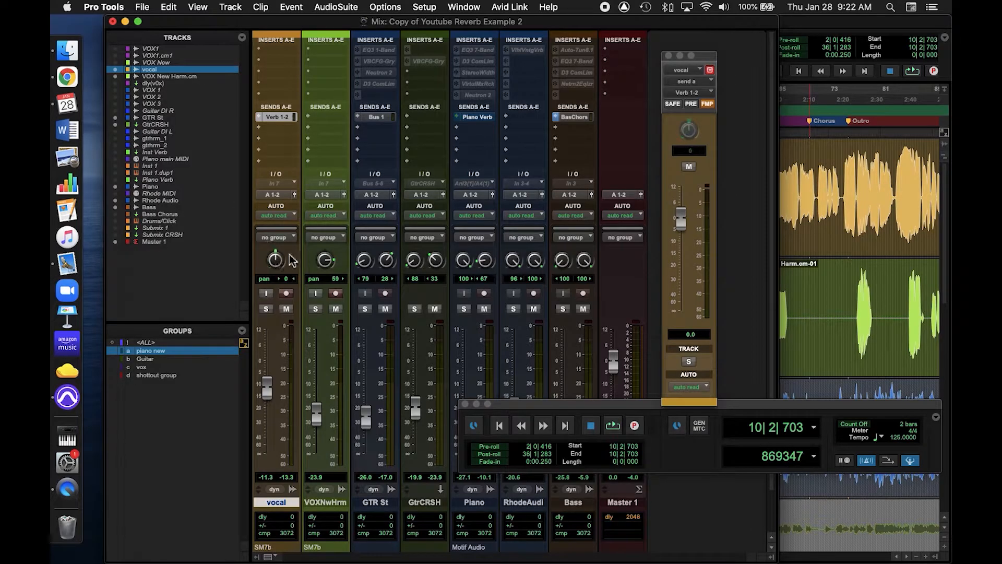
mouse_move(415, 240)
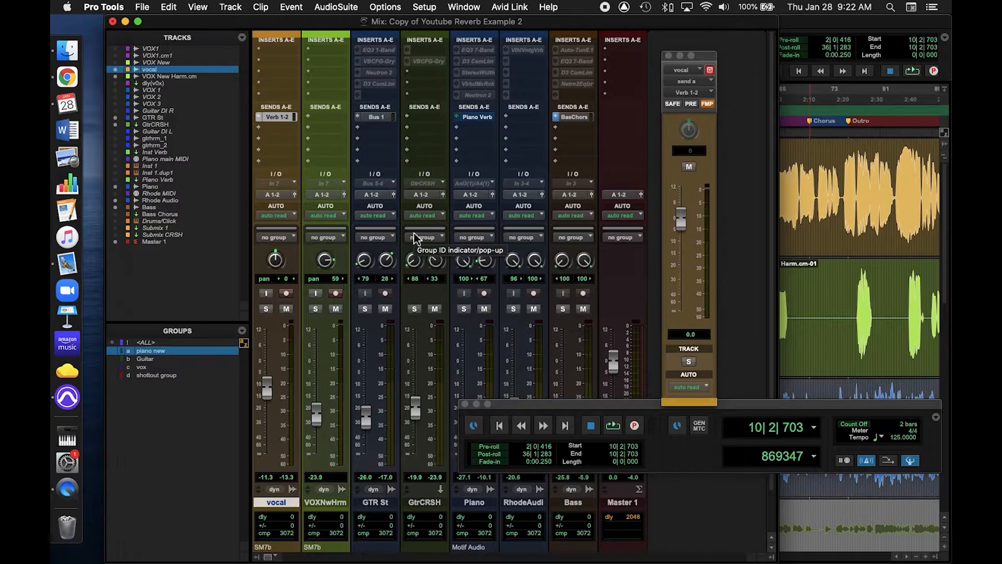
Step: Create a new stereo Aux Input track named Verb from Track > New
click(230, 7)
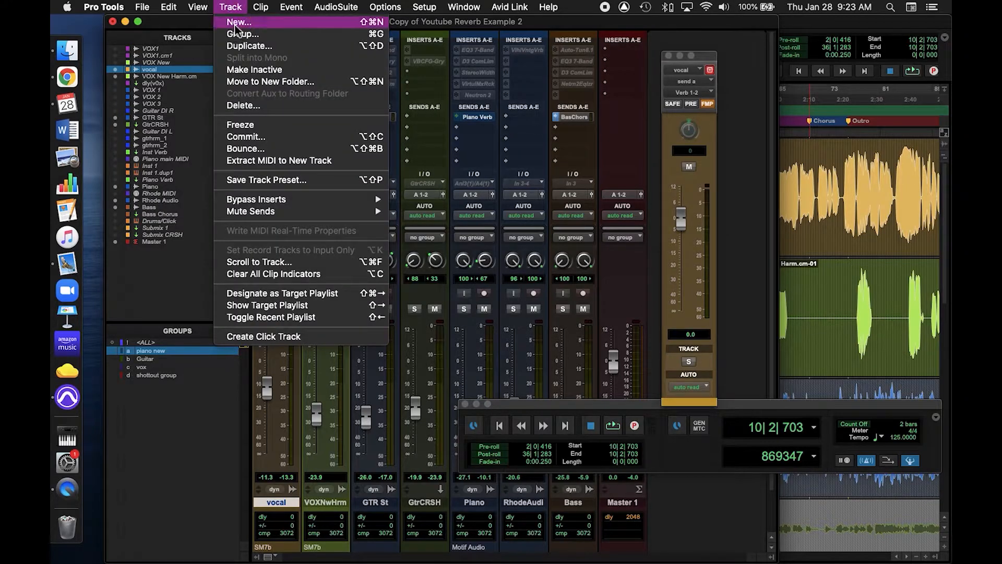
click(239, 20)
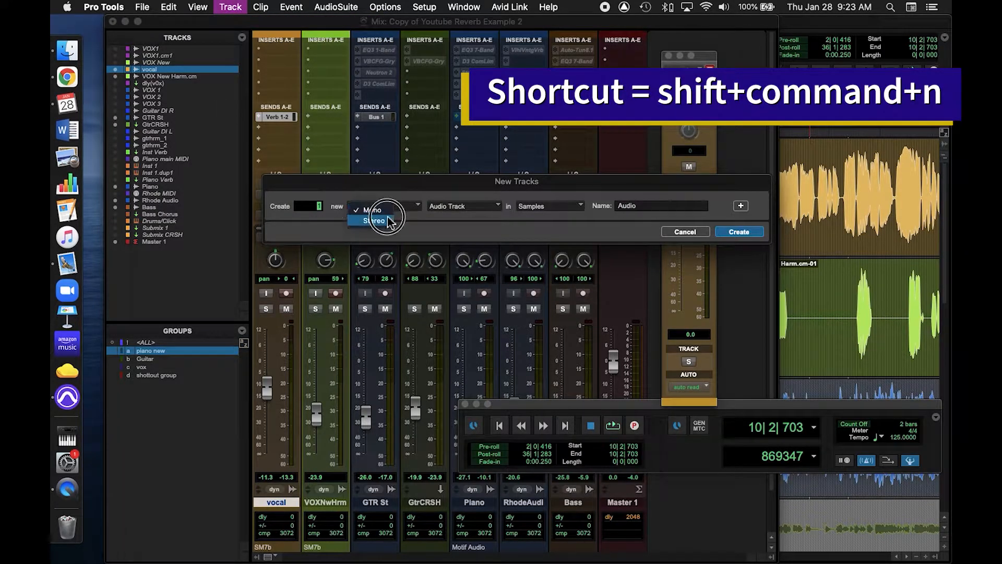
click(376, 220)
text(Ver)
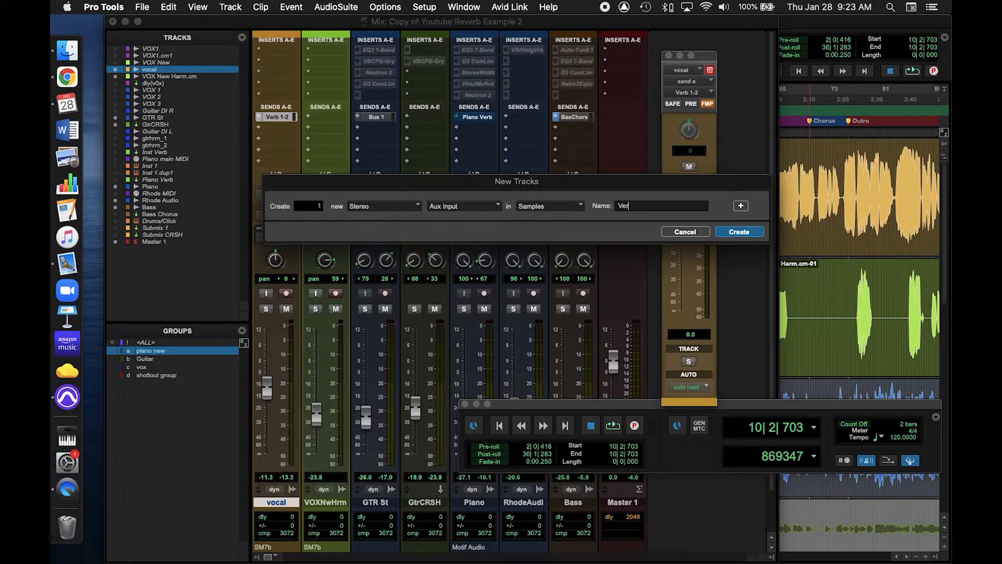
click(738, 231)
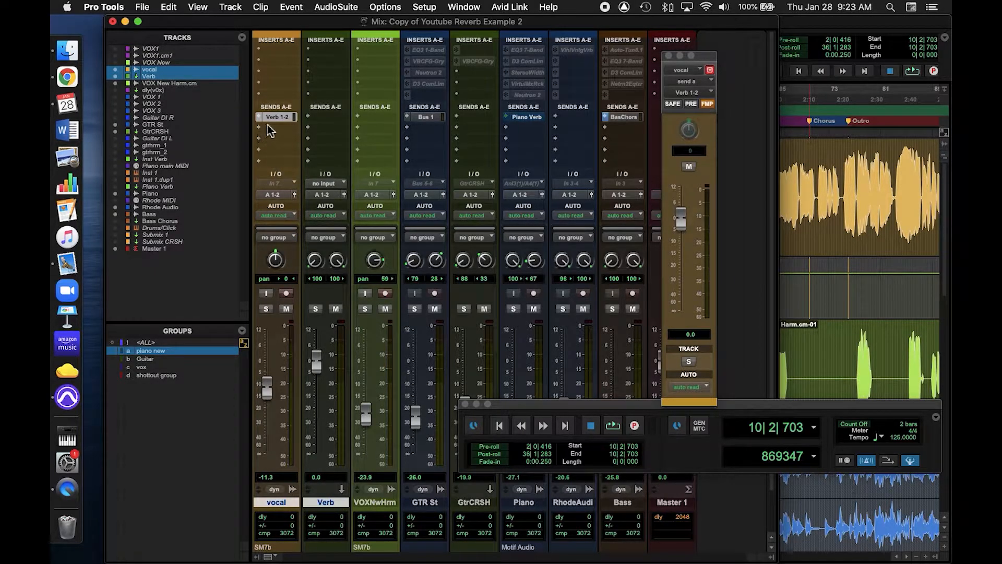
Step: Set the Verb aux input to the Verb 1-2 bus and view the vocal send level
click(324, 182)
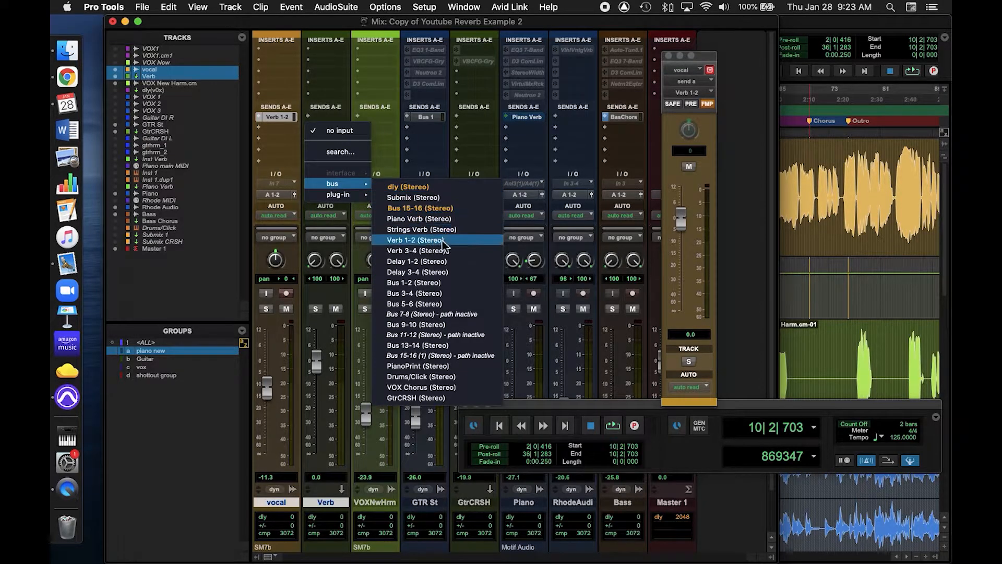
click(416, 240)
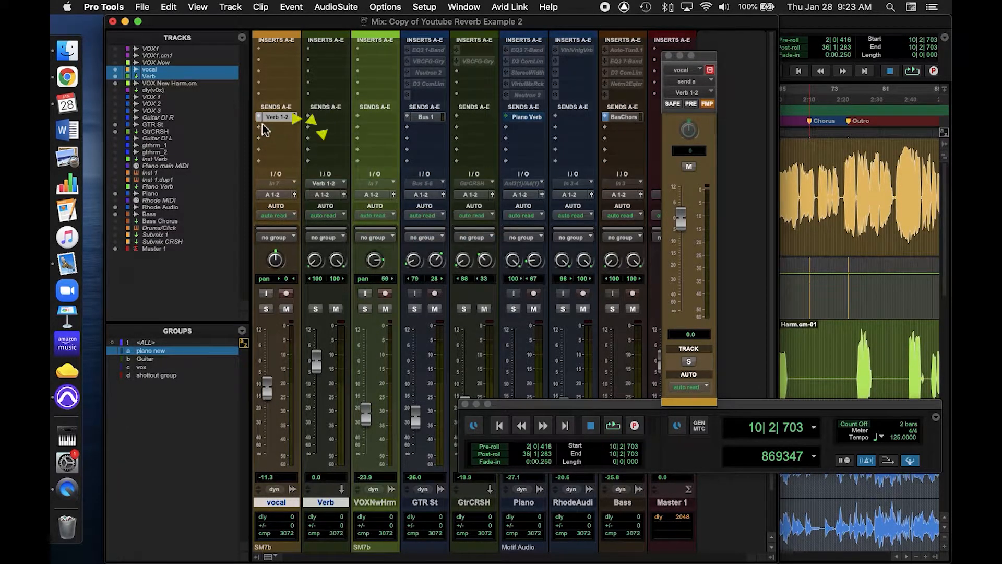
mouse_move(276, 117)
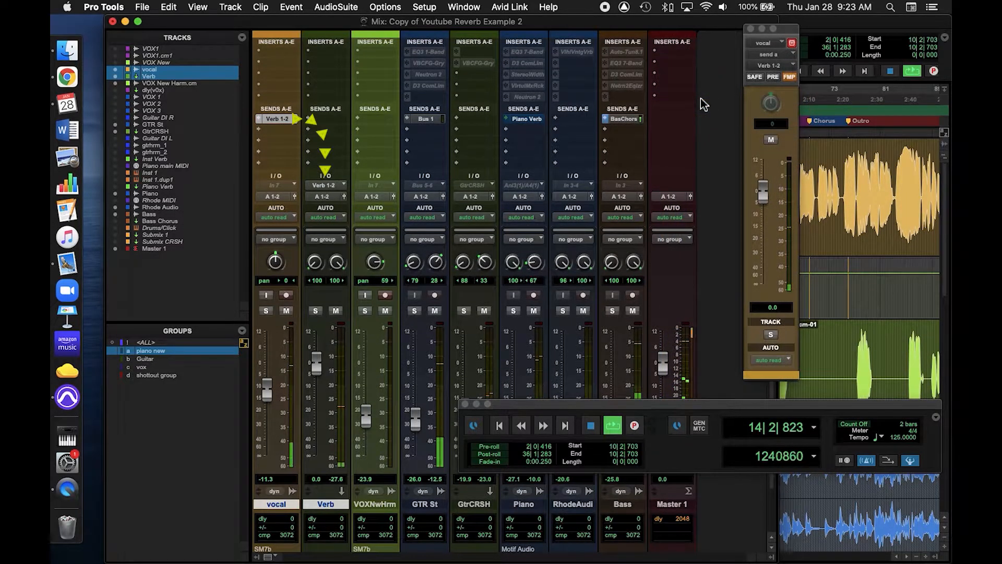
Step: Insert the stereo D-Verb on the Verb aux track, then mute and unmute it
click(275, 51)
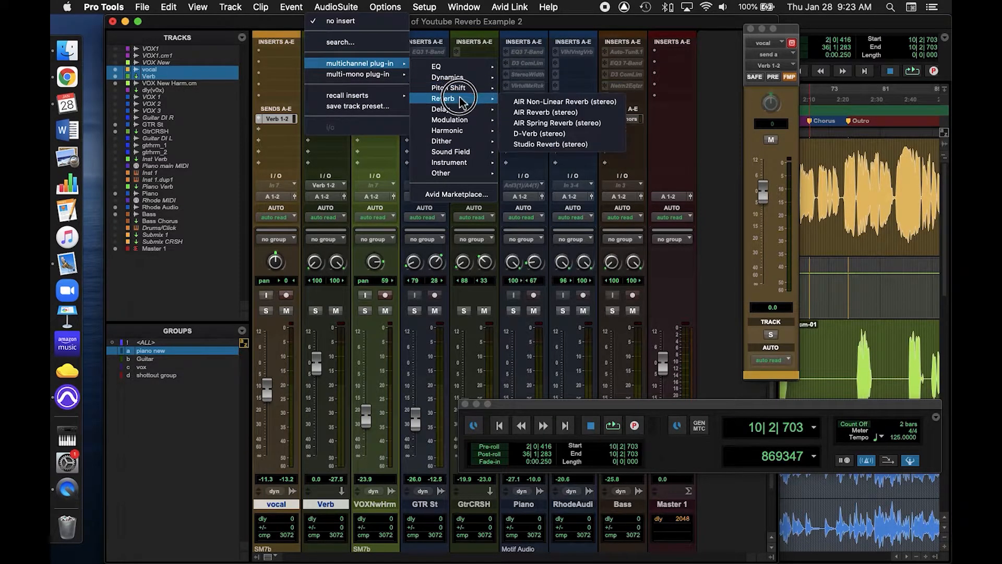
mouse_move(539, 133)
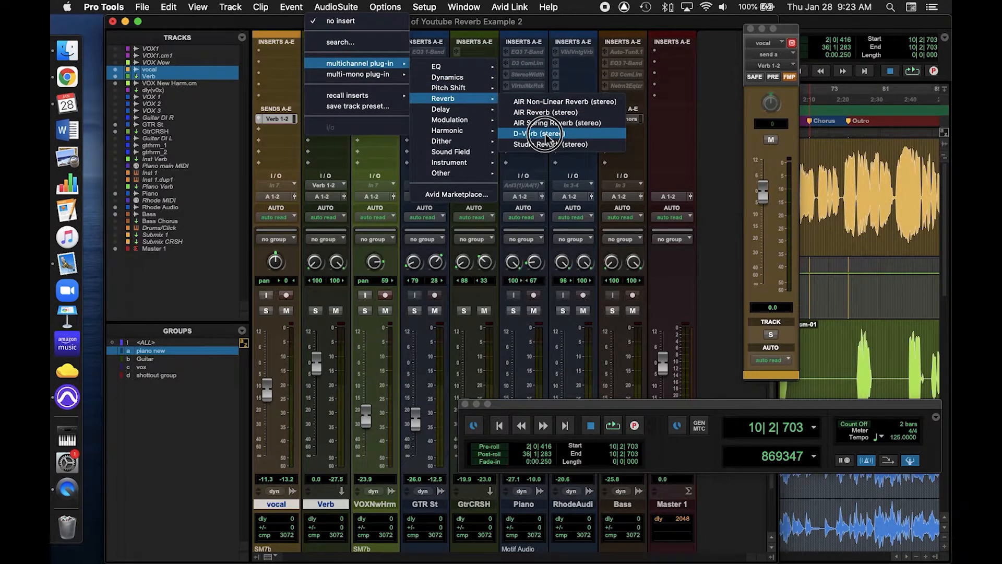
click(541, 133)
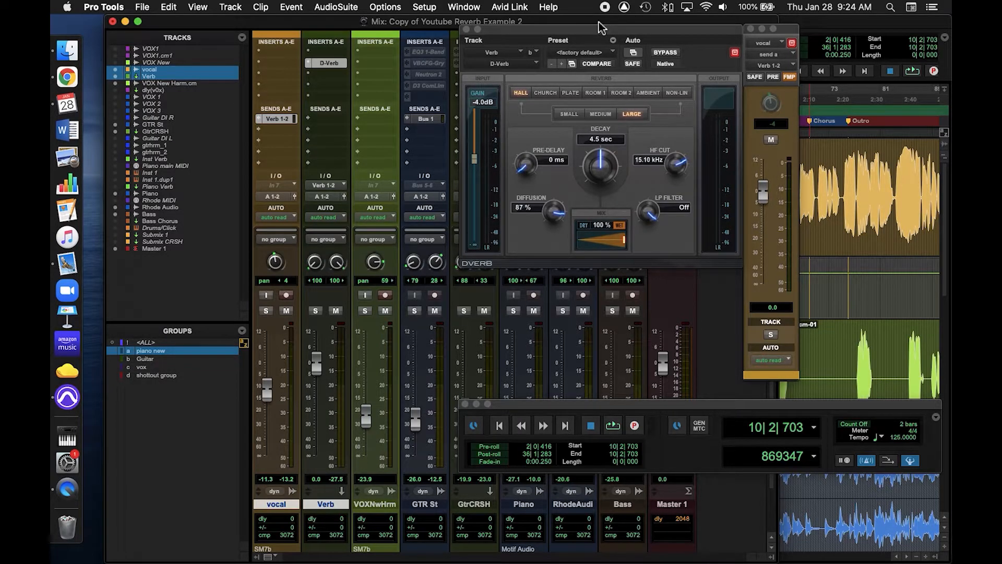
click(336, 311)
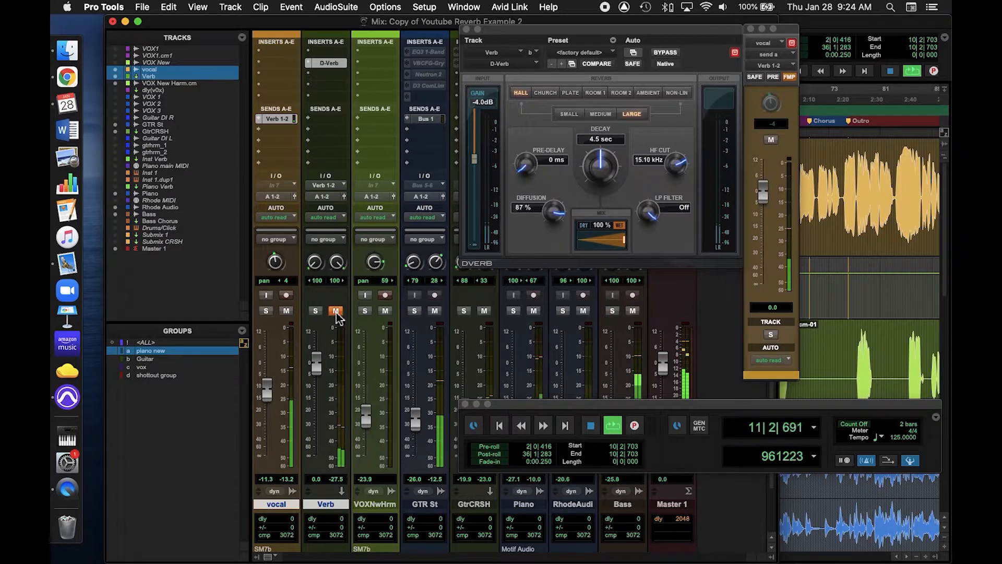
click(335, 311)
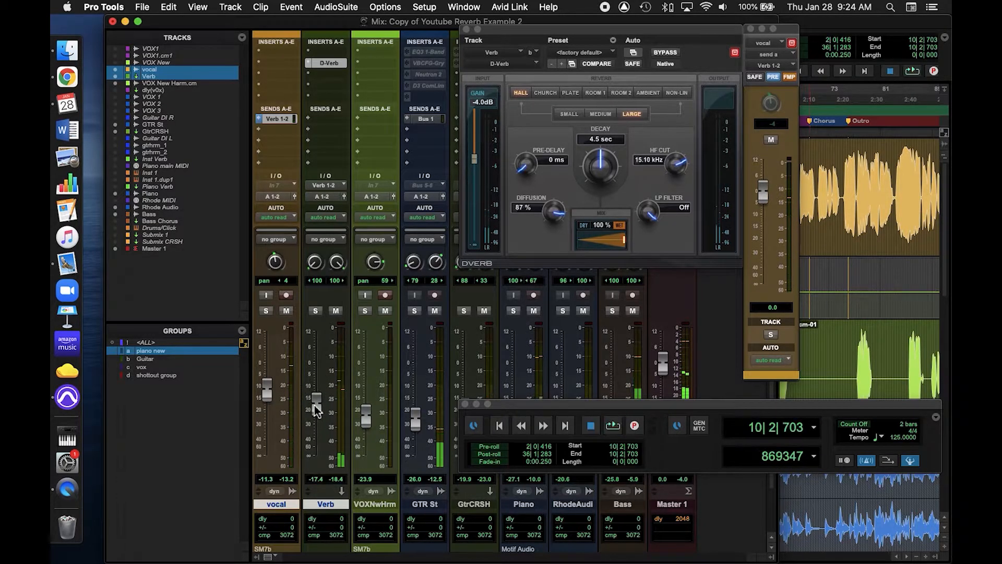
mouse_move(360, 321)
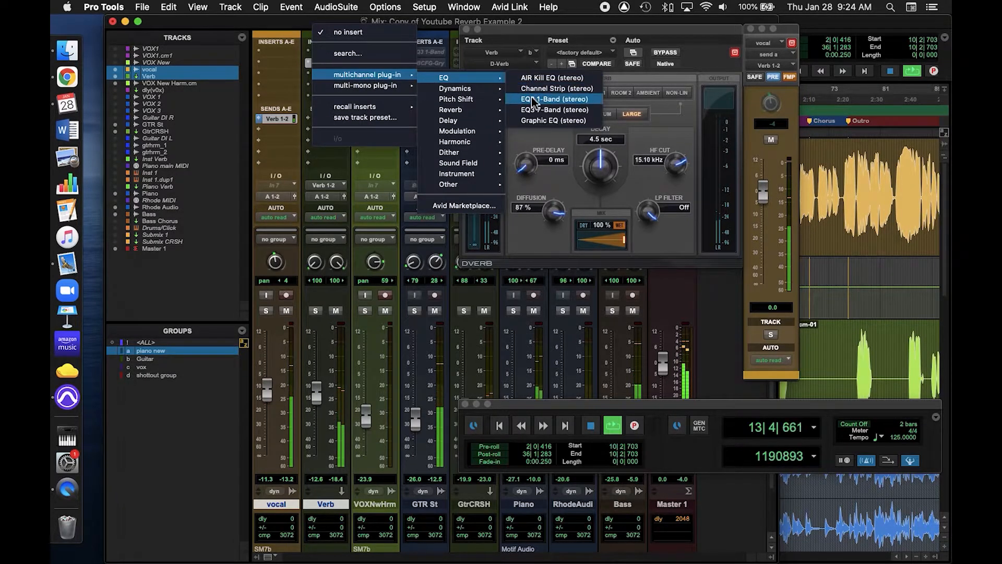
Step: Insert a 1-band EQ3 on Verb set as a 123.7 Hz high-pass filter
click(552, 99)
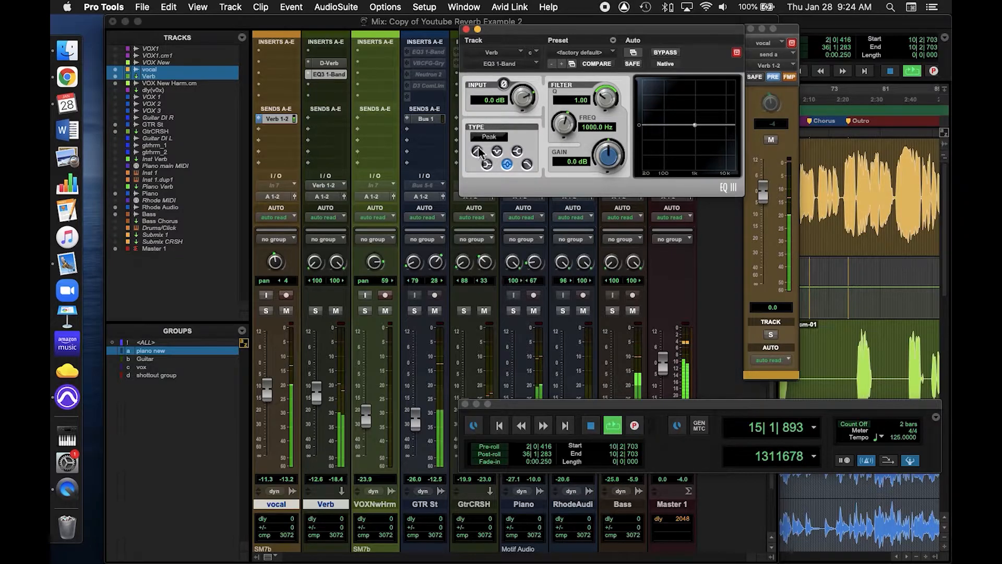
click(489, 136)
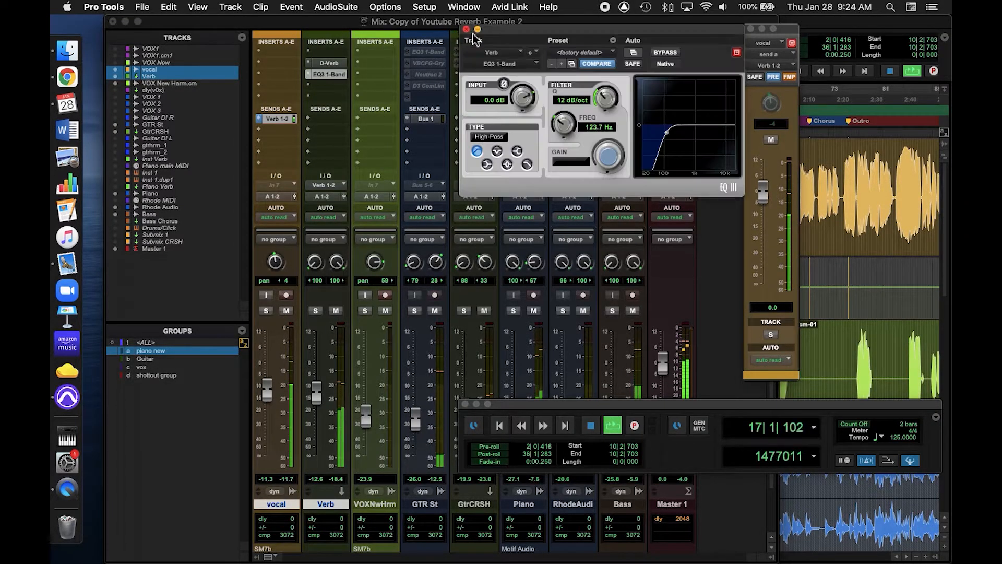
click(466, 30)
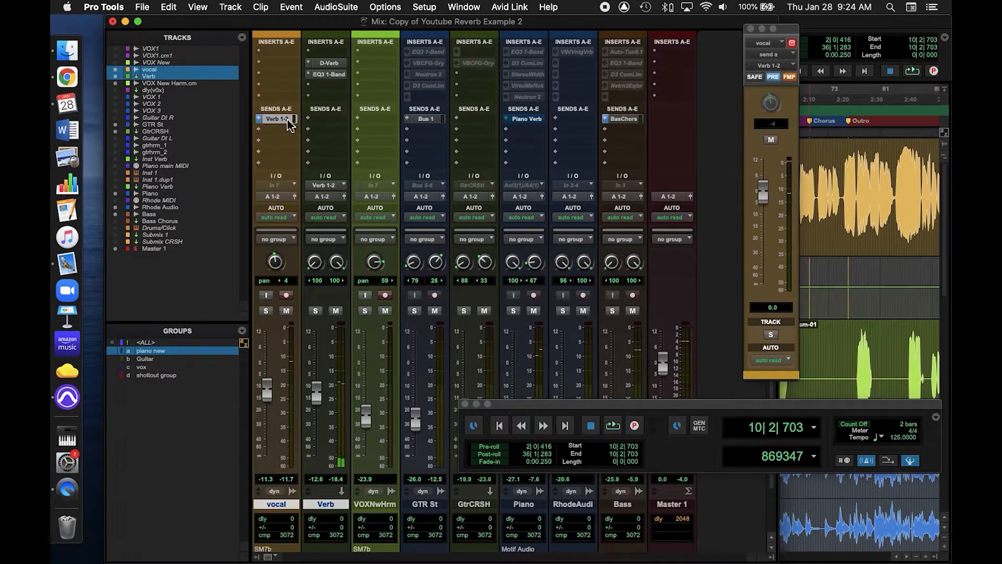
mouse_move(276, 119)
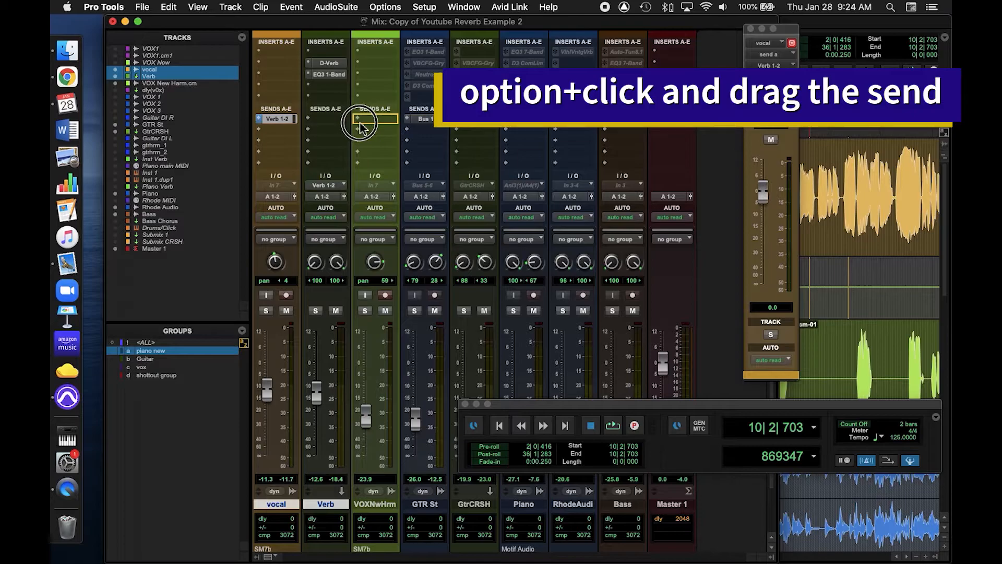
Step: Option-drag the vocal's Verb 1-2 send to copy it onto the VOXNwHrm track
drag(361, 122, 375, 131)
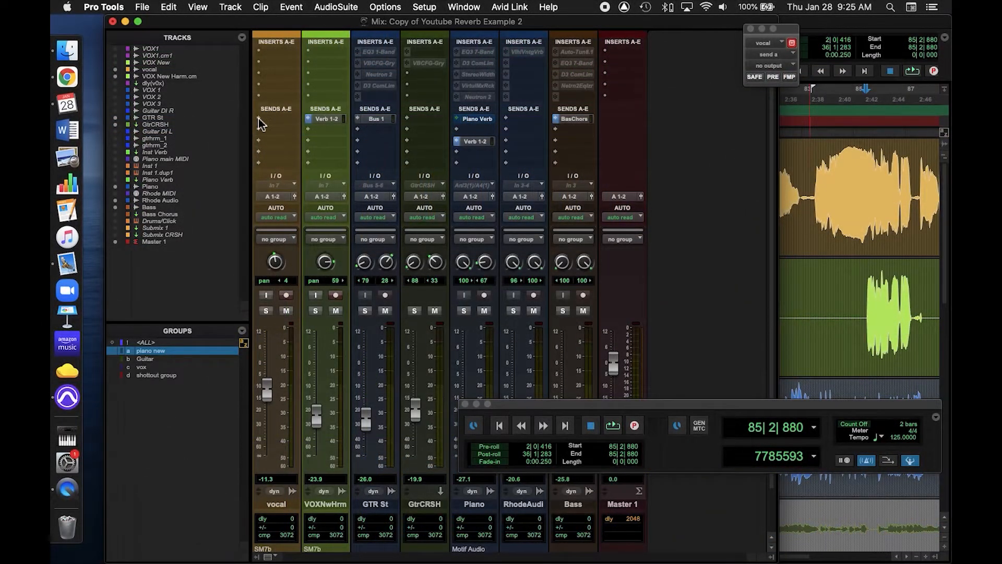
Step: Rebuild the stereo Verb aux track and insert a D-Verb reverb on it
click(275, 119)
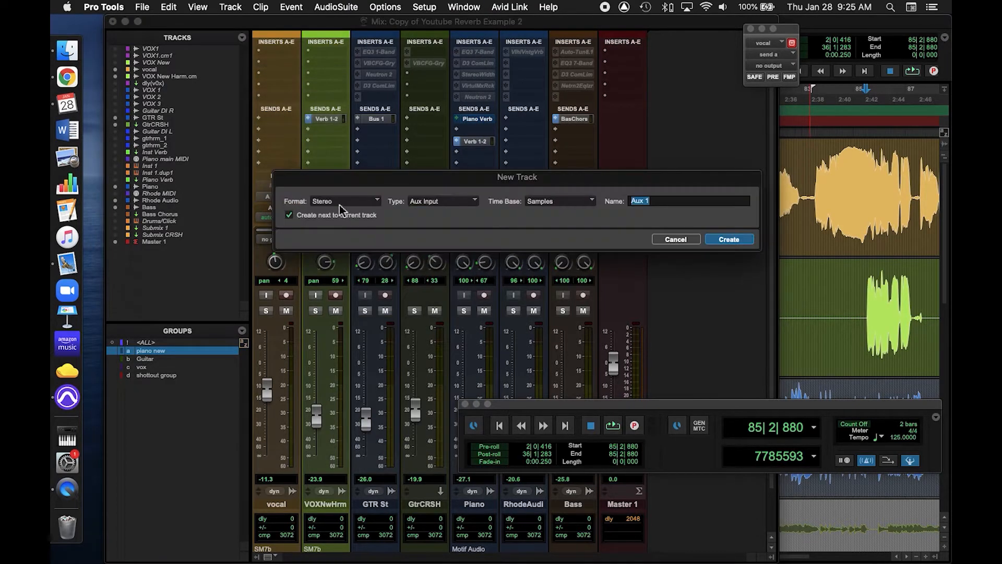
text(V)
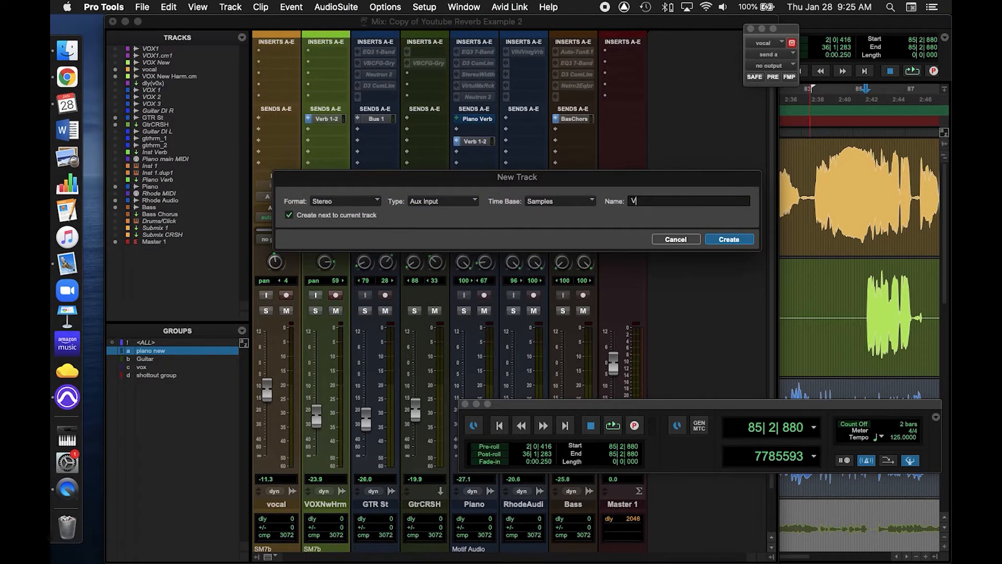
click(728, 239)
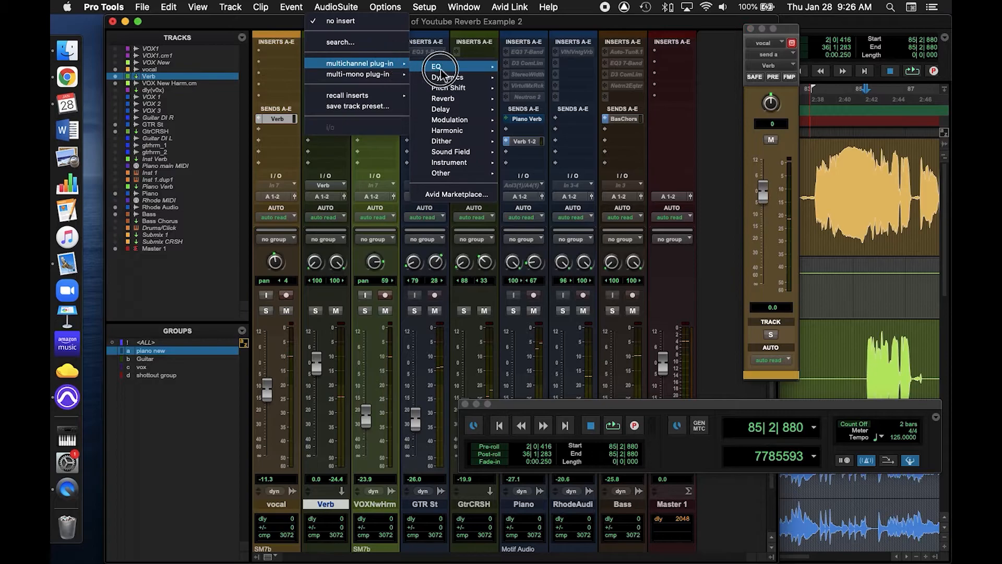
click(442, 99)
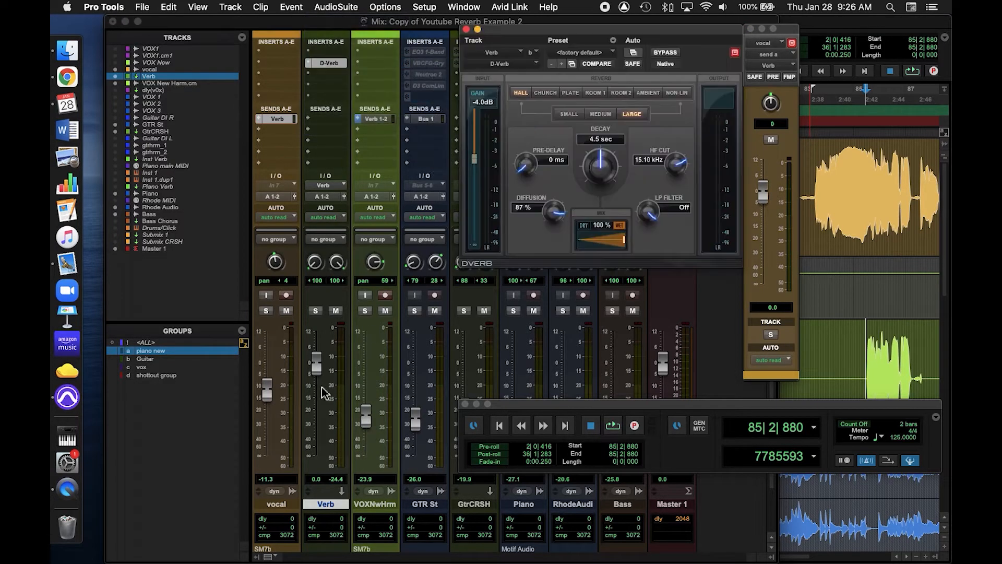